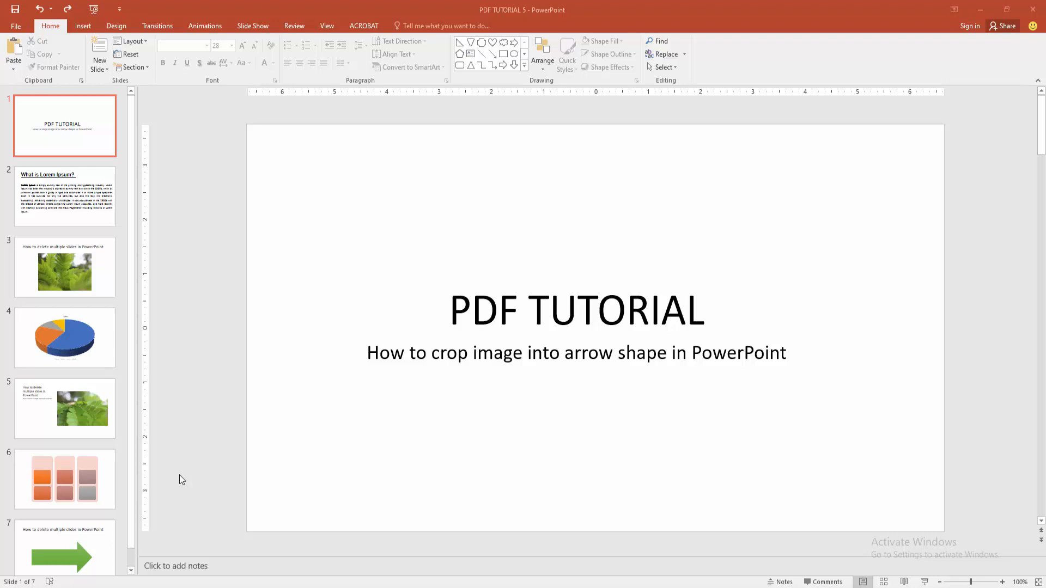
mouse_move(94, 221)
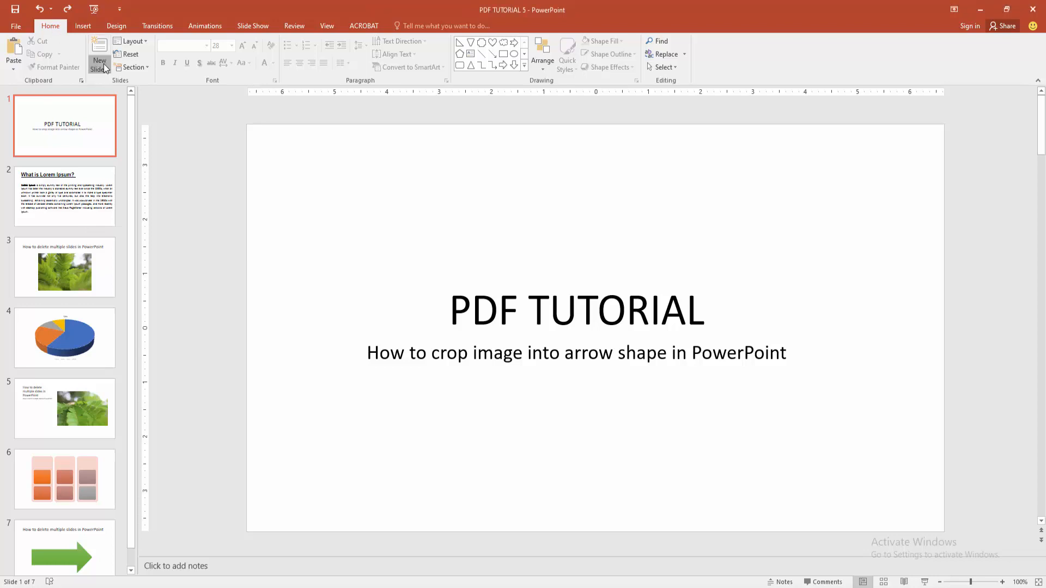
Add a blank second slide and draw a large blue up-arrow from the Shapes gallery
click(99, 54)
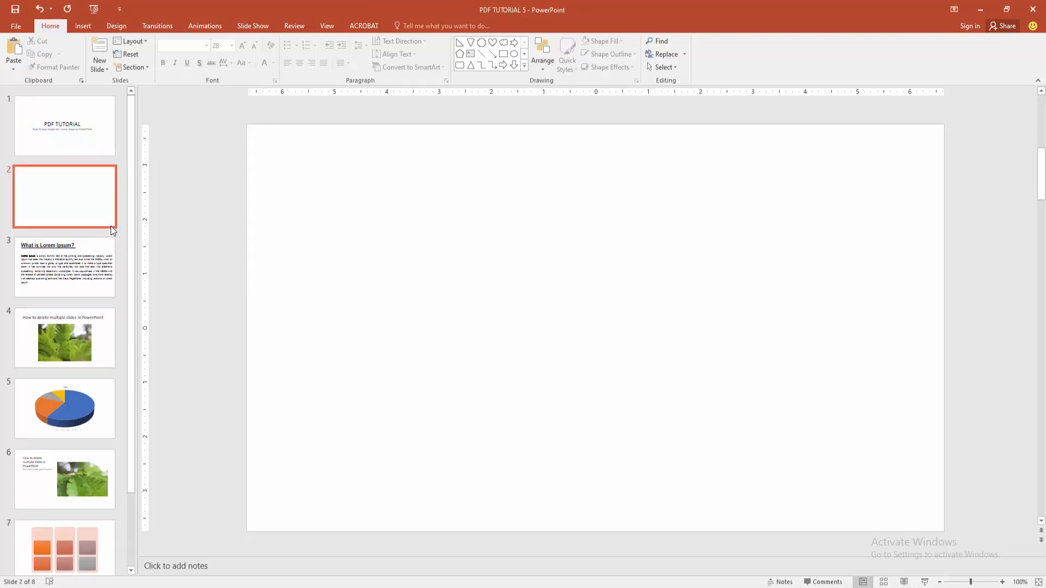
click(83, 25)
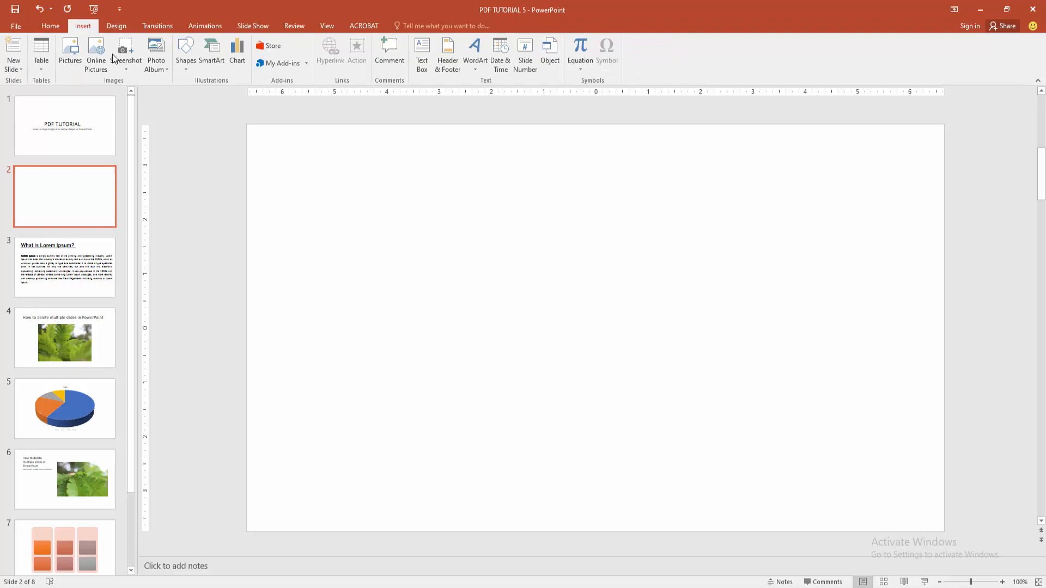
click(185, 54)
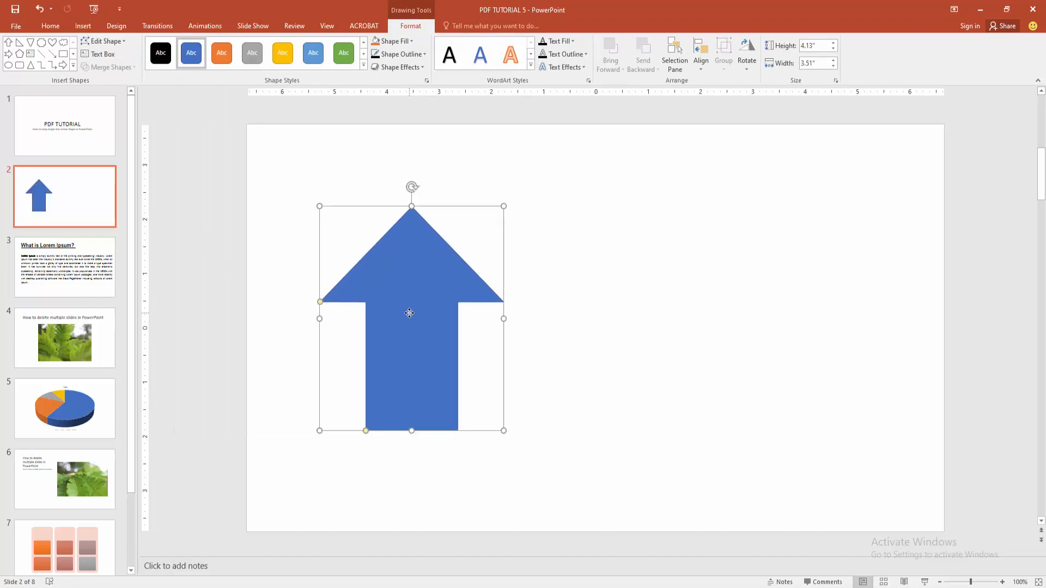
mouse_move(409, 297)
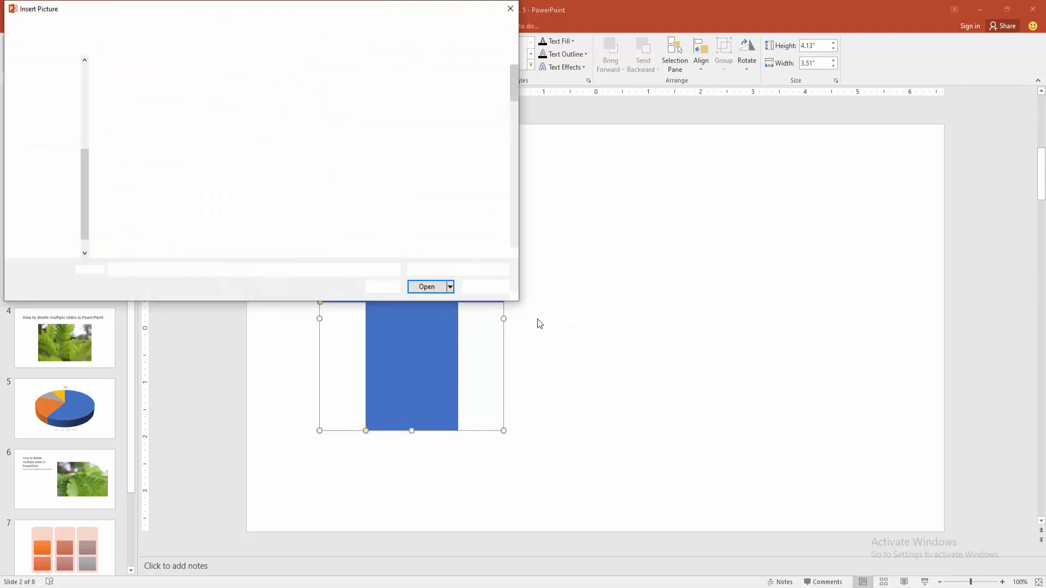
Fill the arrow with photo IMG_4775 and start cropping the picture fill
click(361, 158)
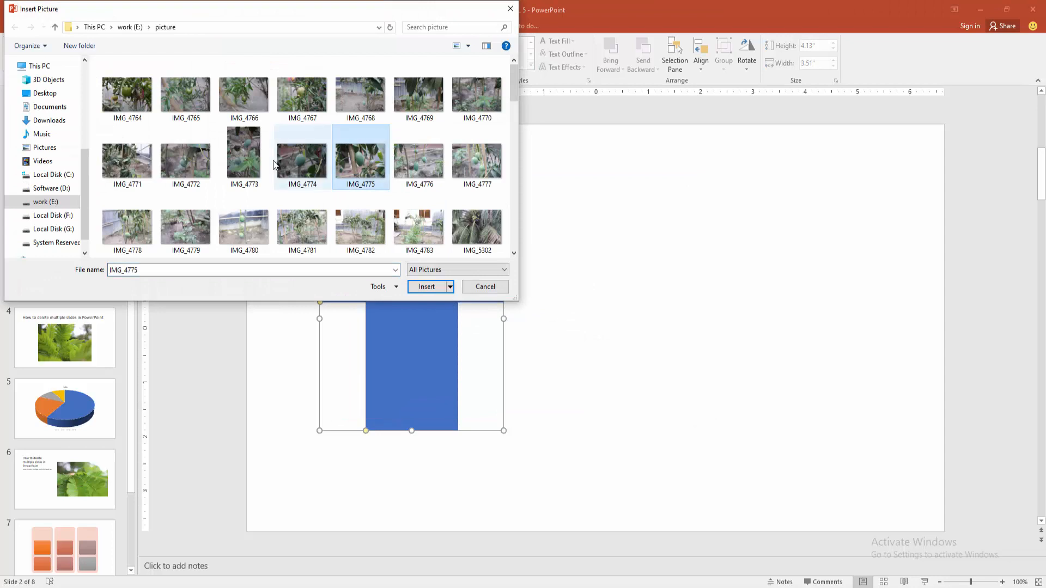
click(483, 286)
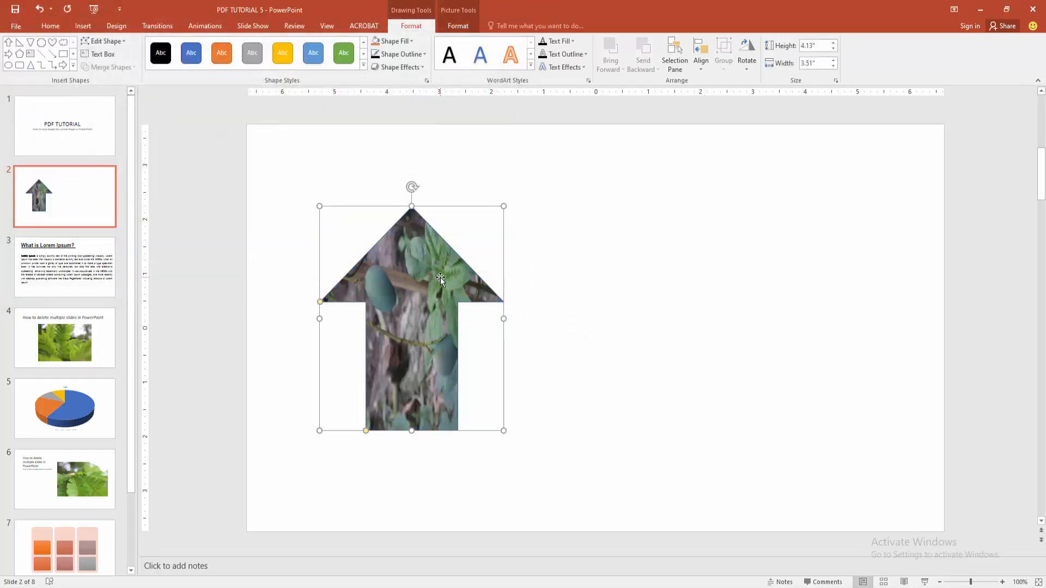
click(458, 25)
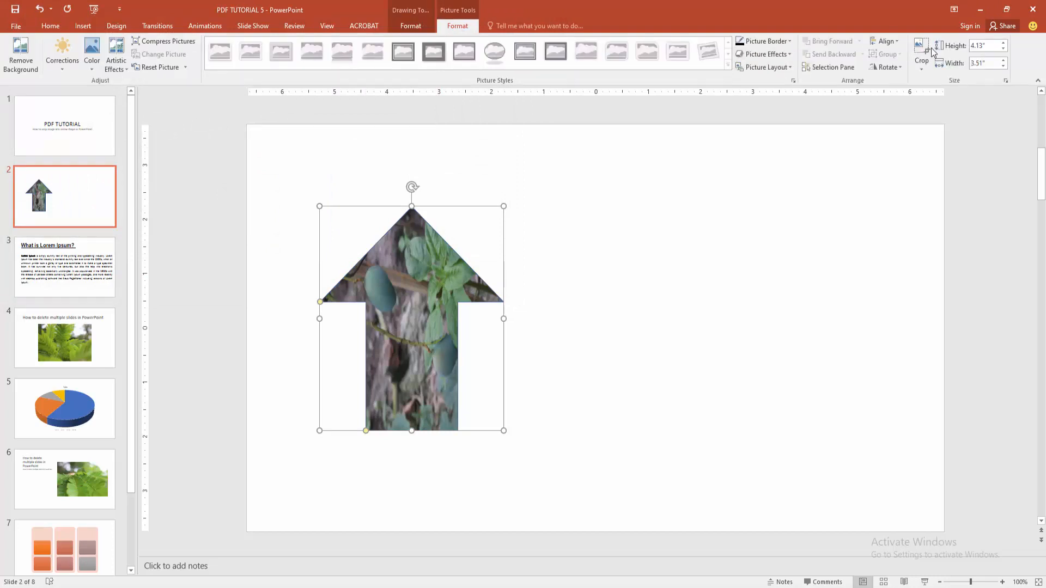
click(922, 55)
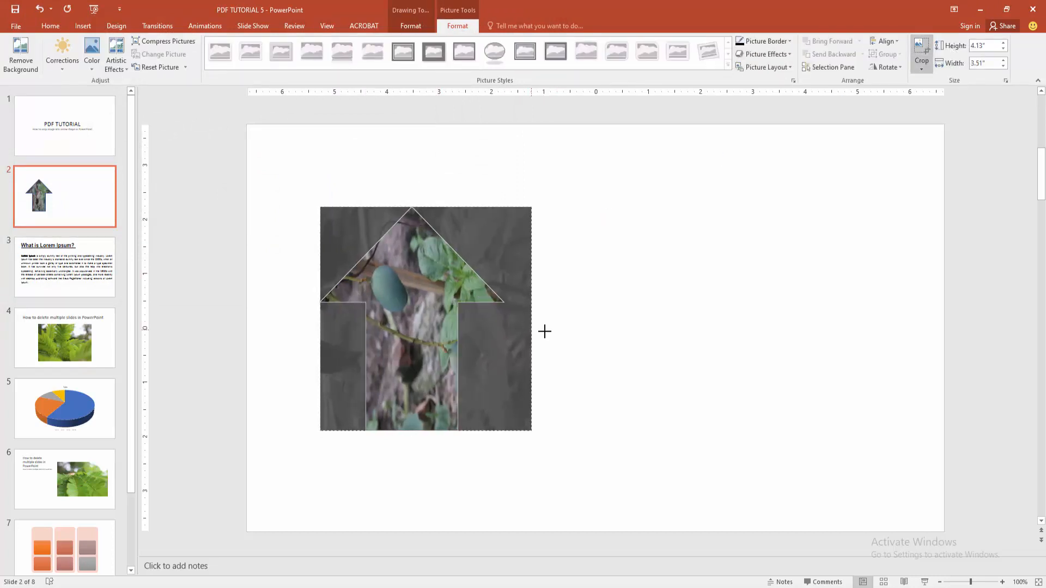